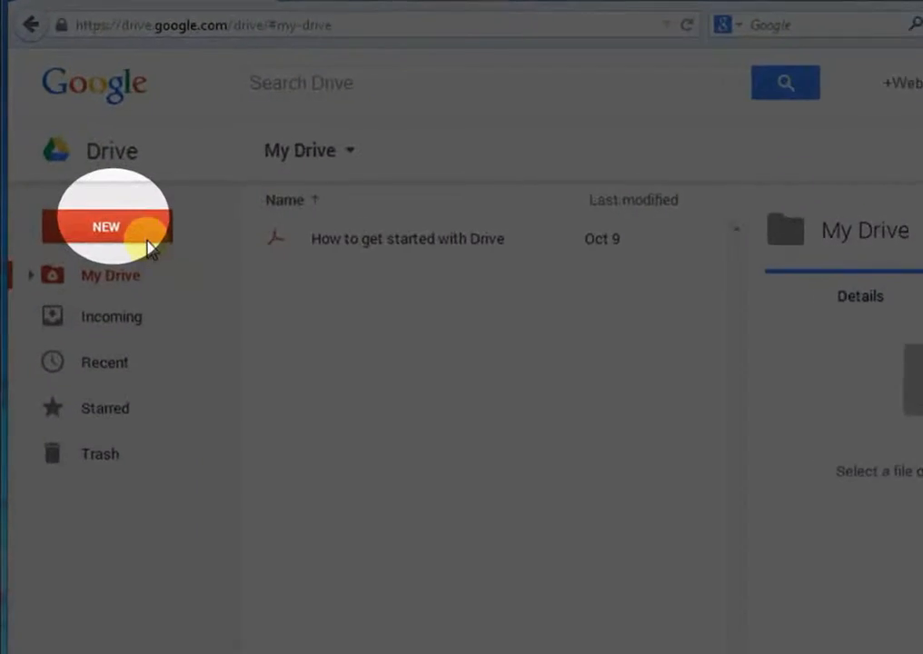
Create a new blank Google Docs document from the NEW menu
left_click(107, 226)
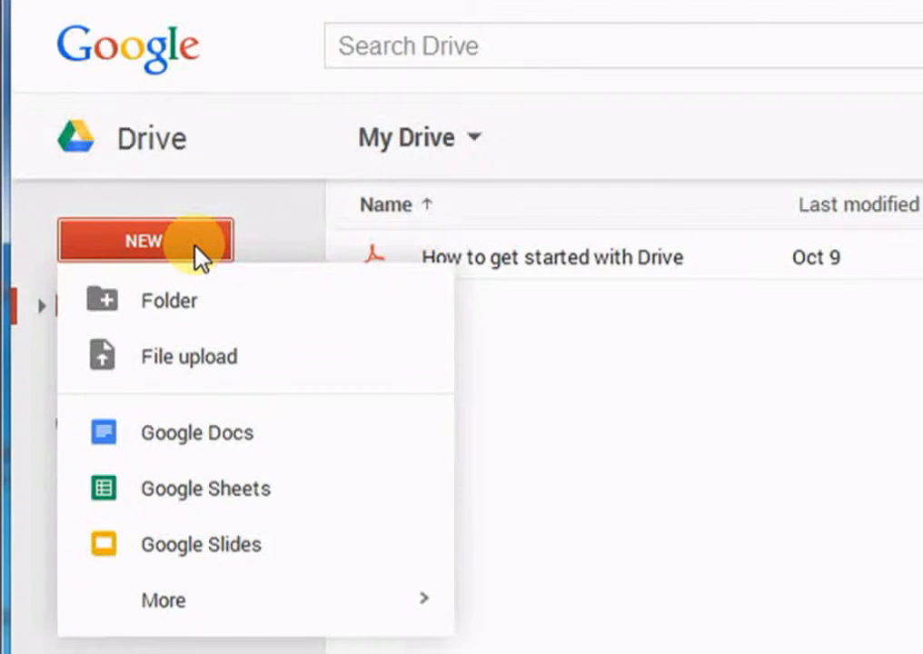
mouse_move(221, 434)
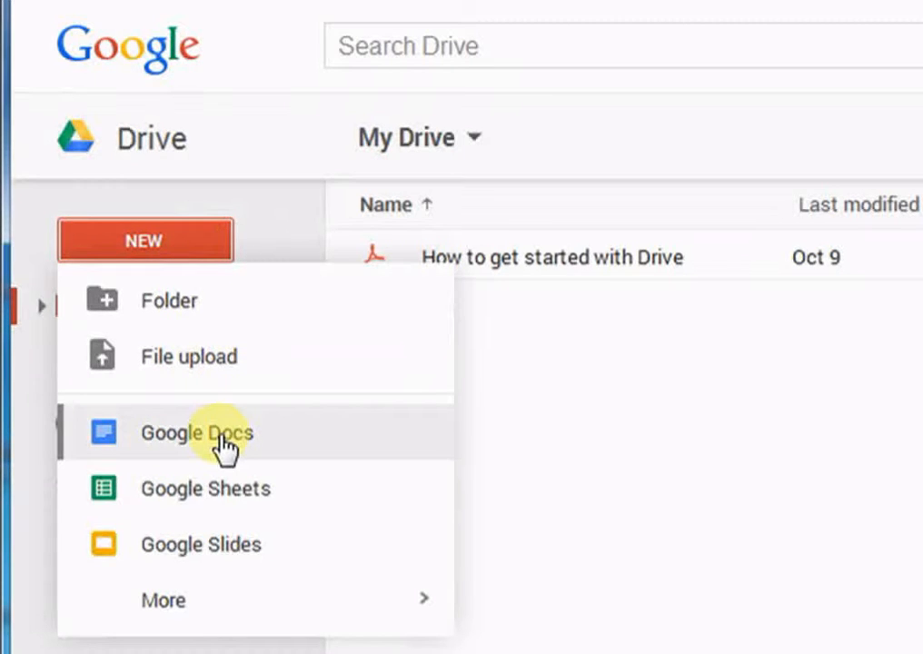
left_click(209, 432)
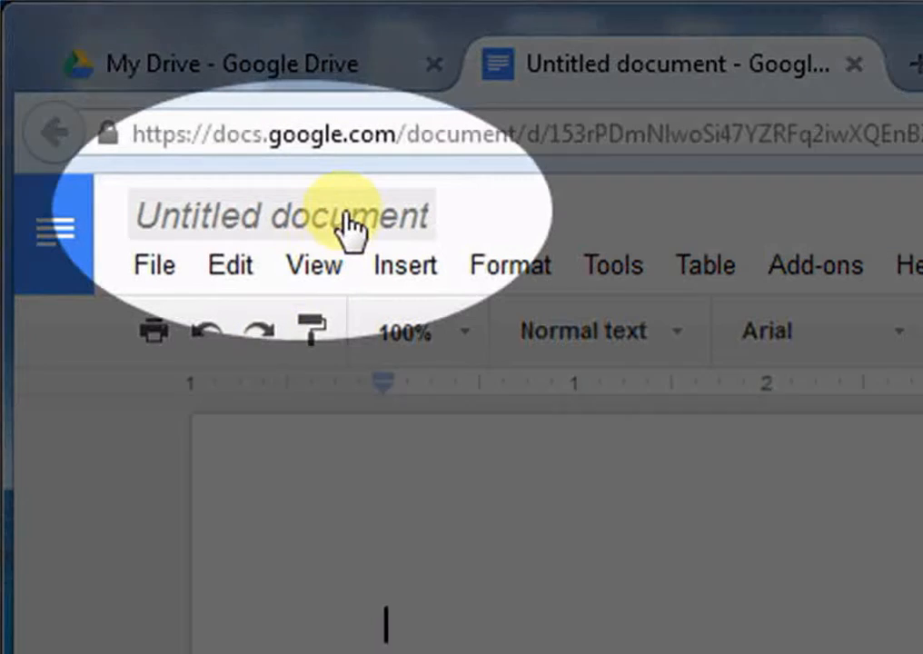
mouse_move(345, 227)
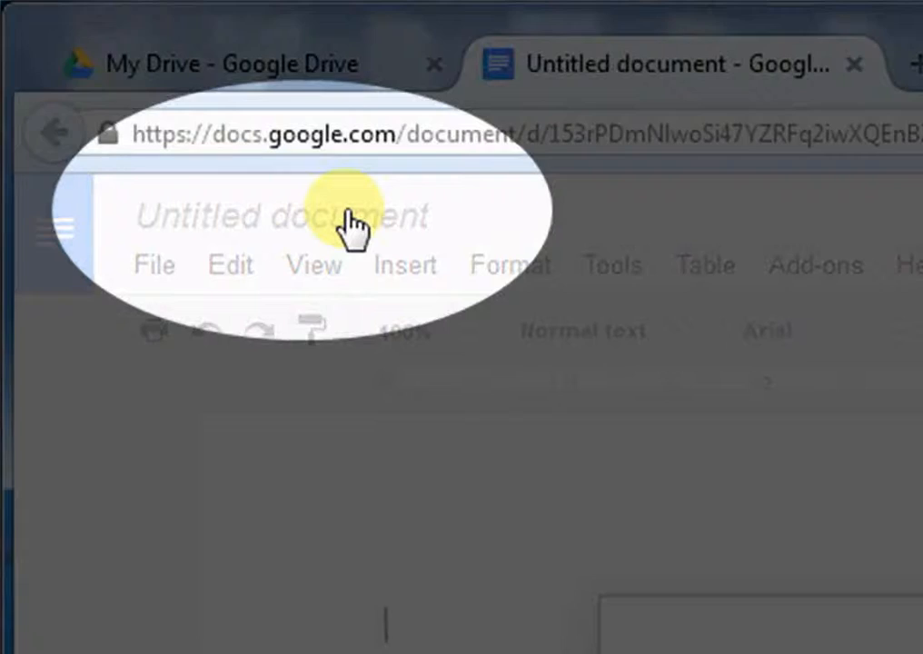
Rename the untitled document to 'Trial Document 1' and confirm
left_click(282, 214)
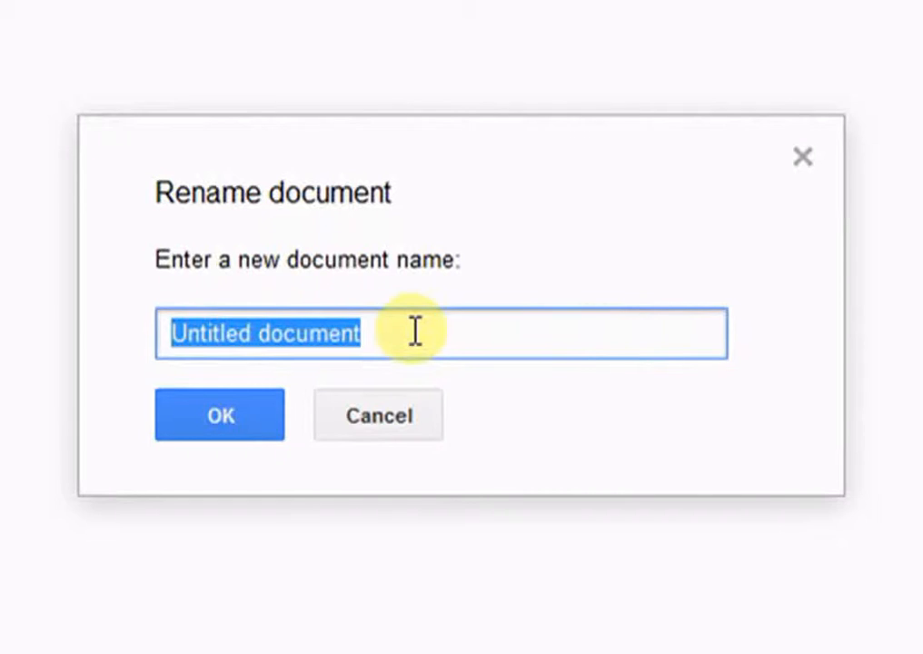
type("T")
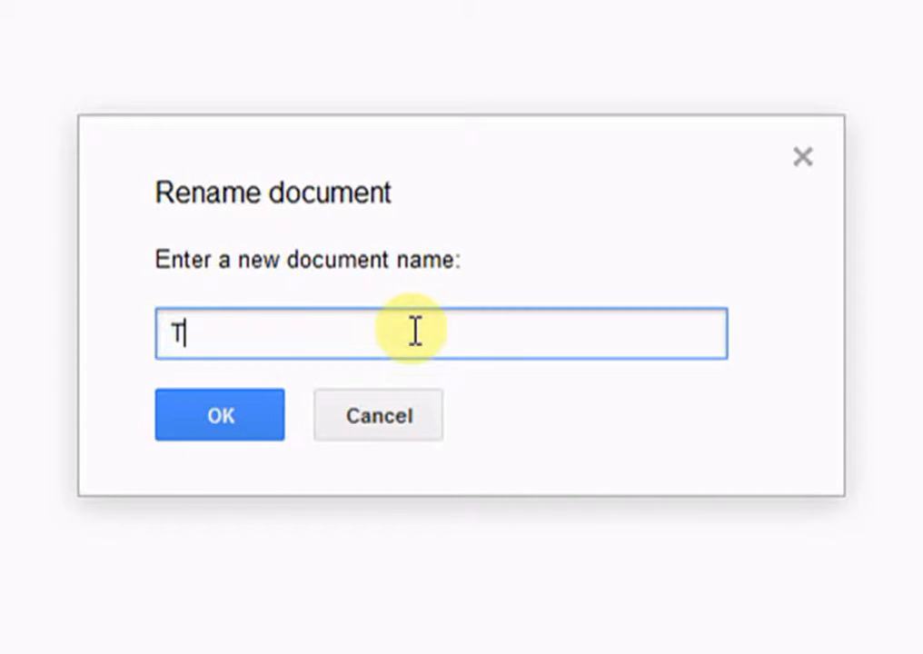
type("rial Do")
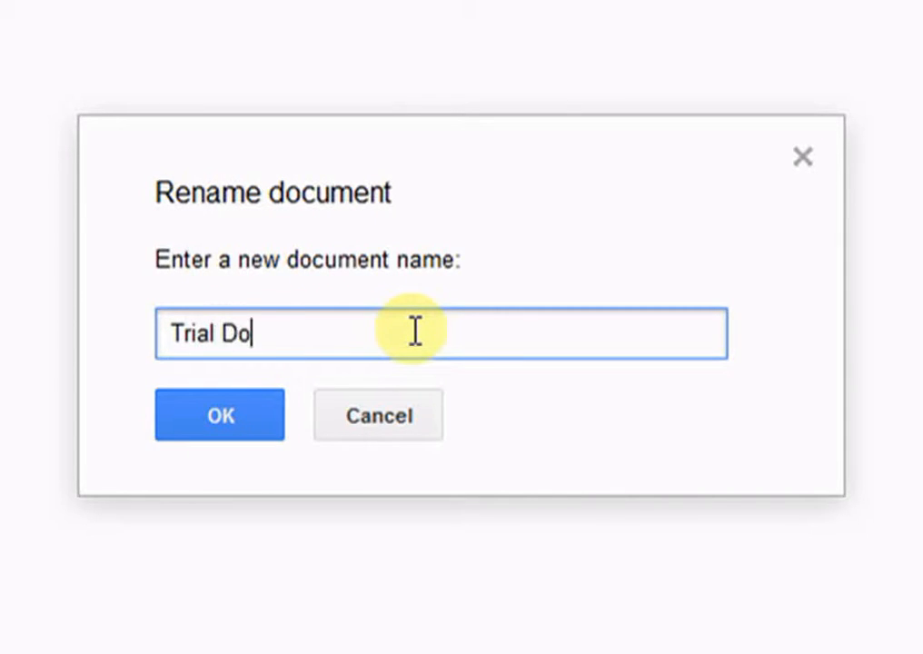
type("cument 1")
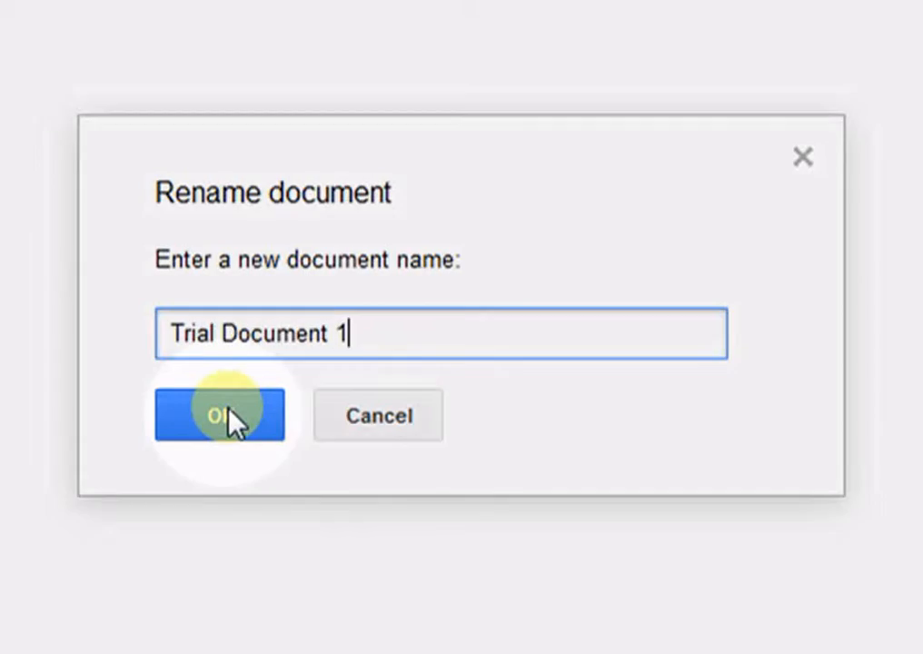
left_click(218, 416)
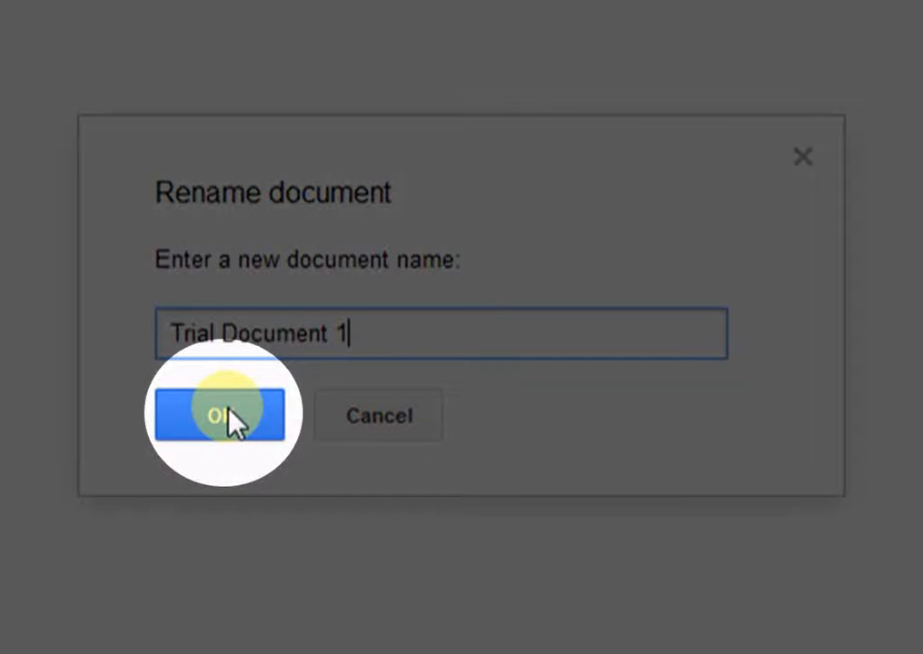
left_click(215, 414)
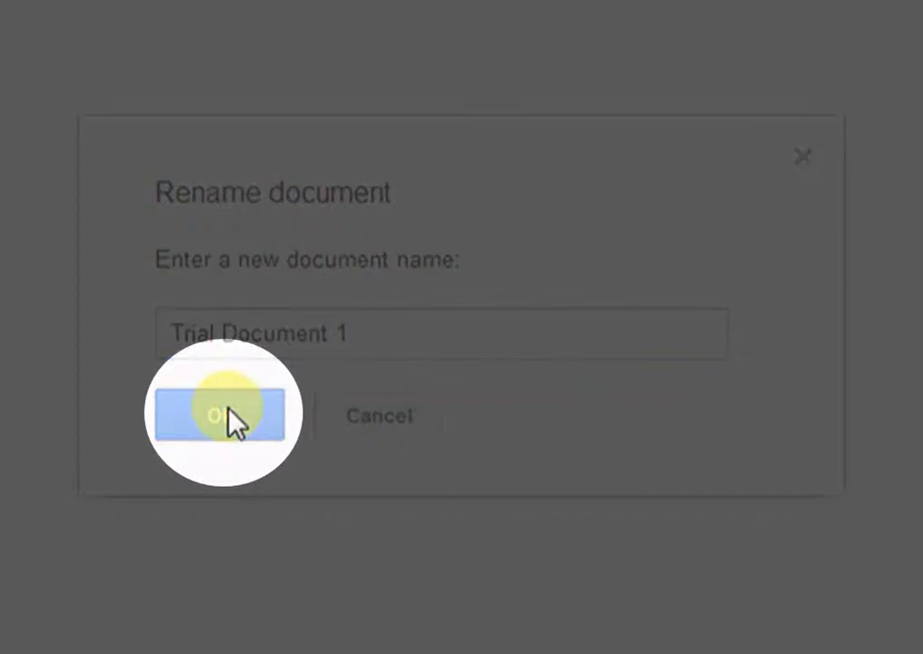
left_click(218, 416)
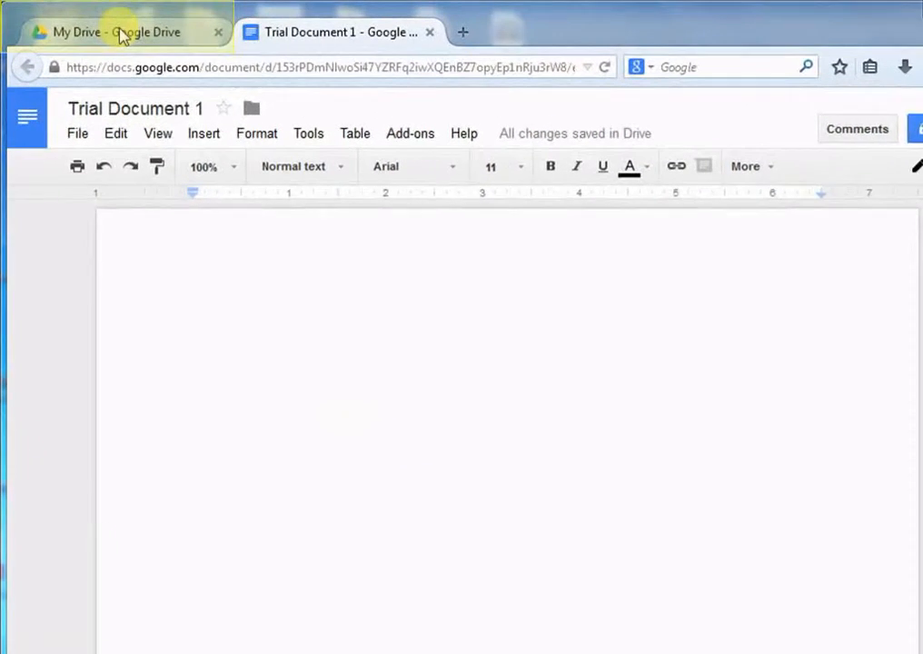
Return to the My Drive file list and reopen the NEW menu
left_click(123, 31)
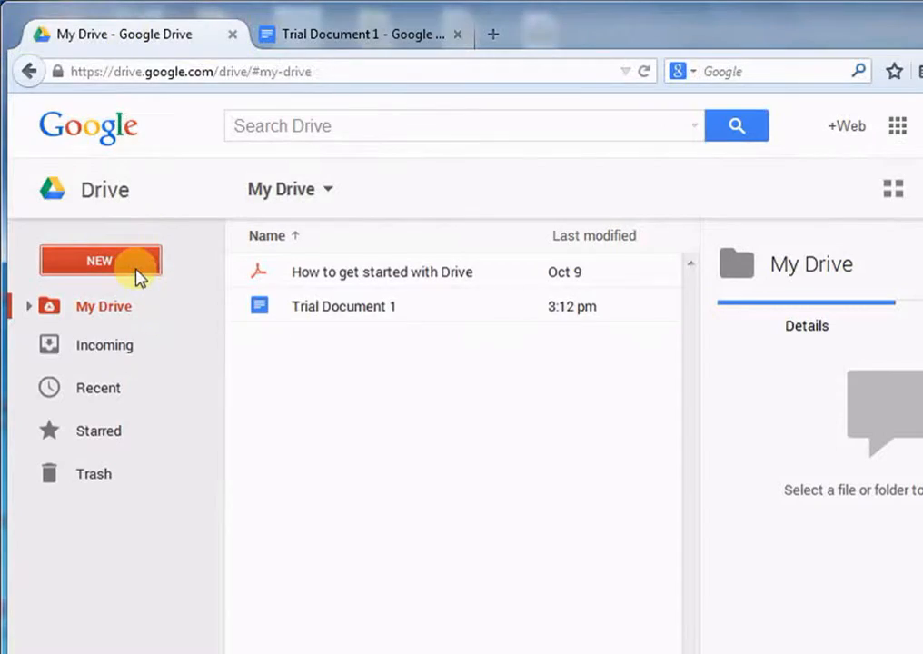
left_click(100, 262)
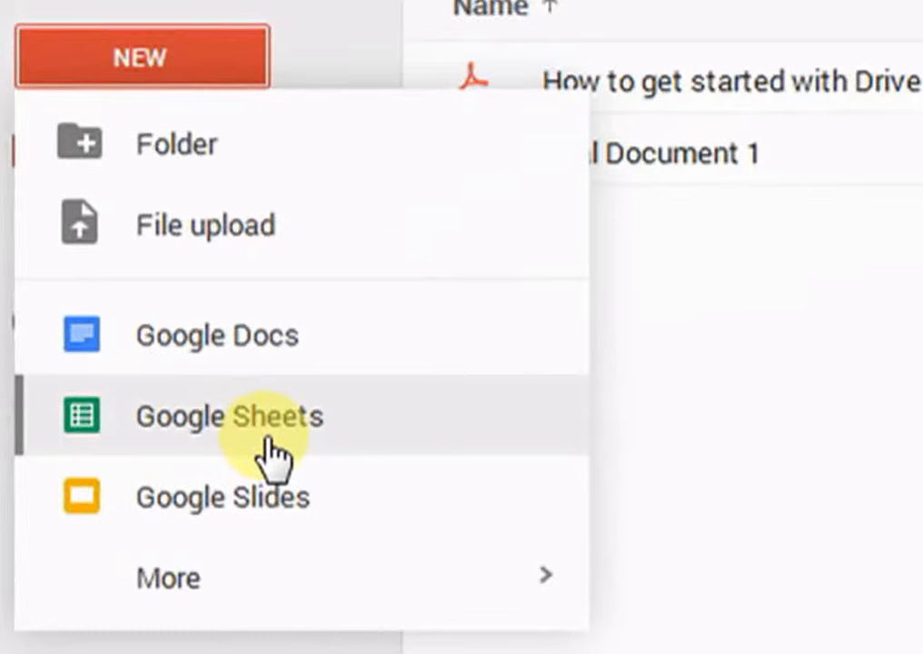
mouse_move(301, 512)
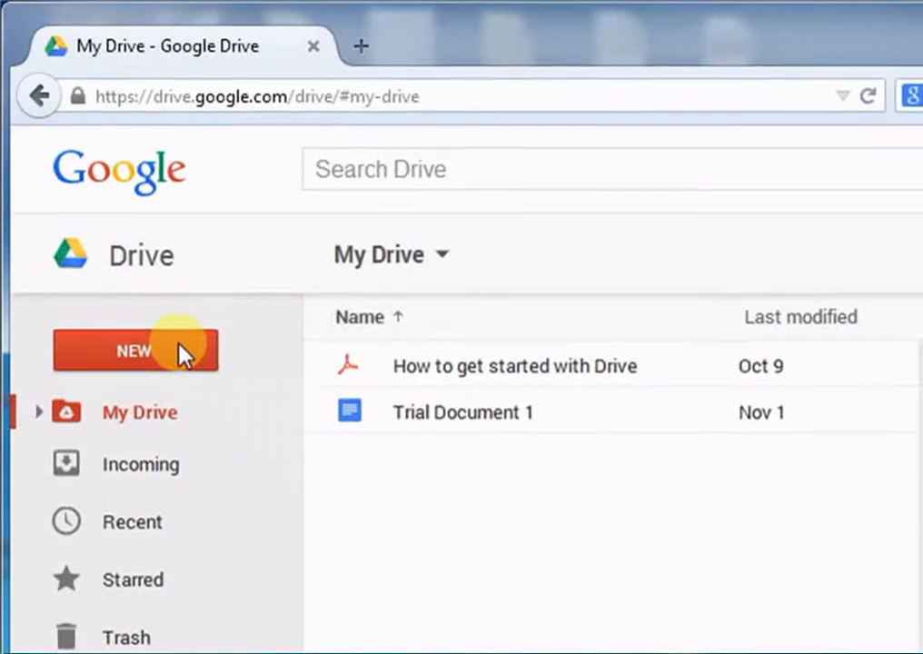
Bring up the NEW create menu again in My Drive
left_click(136, 351)
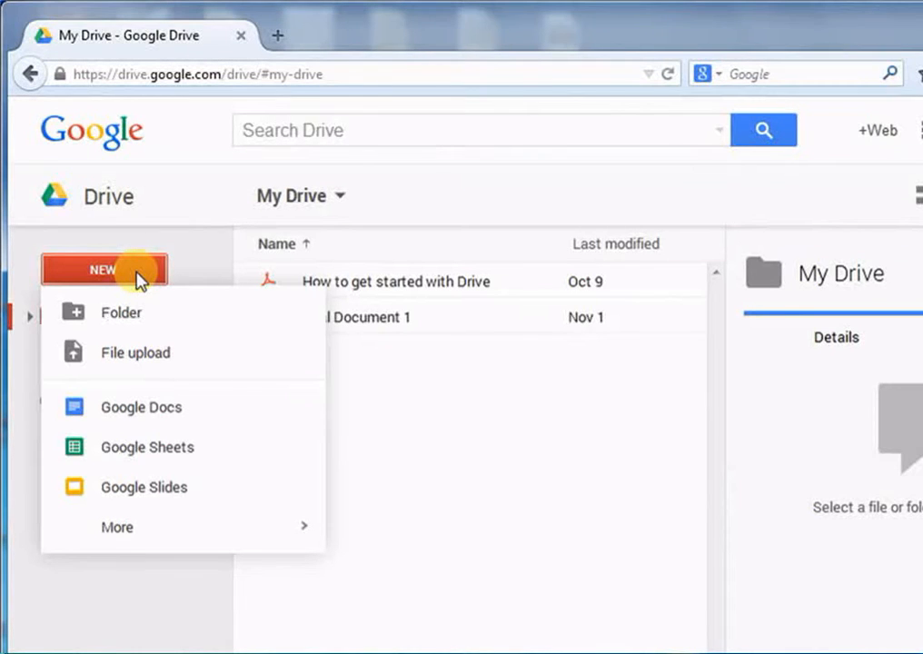
mouse_move(144, 312)
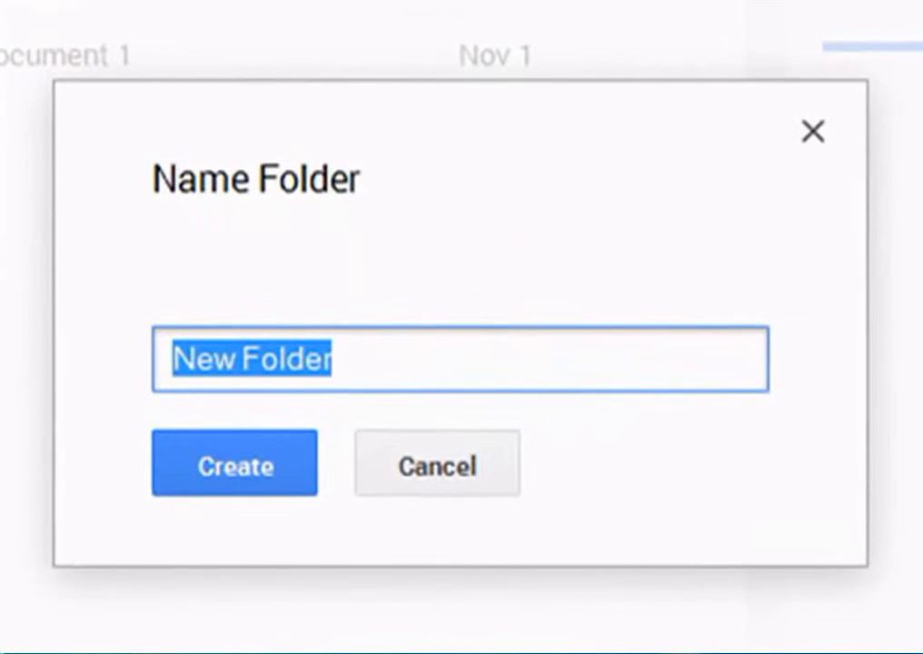
mouse_move(360, 373)
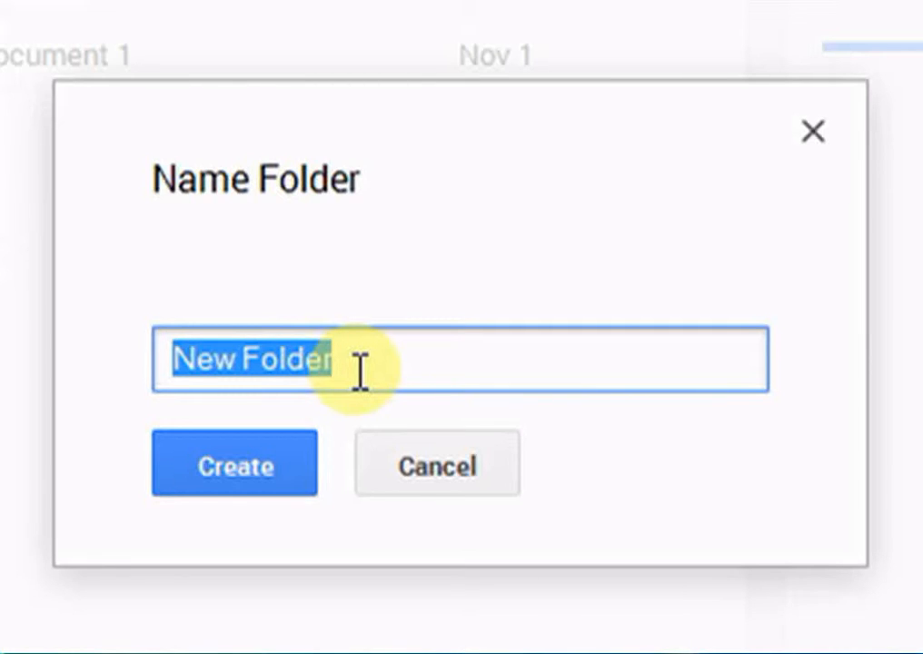
Create a new folder named 'Trial Folder' in My Drive
type("Trial Folder")
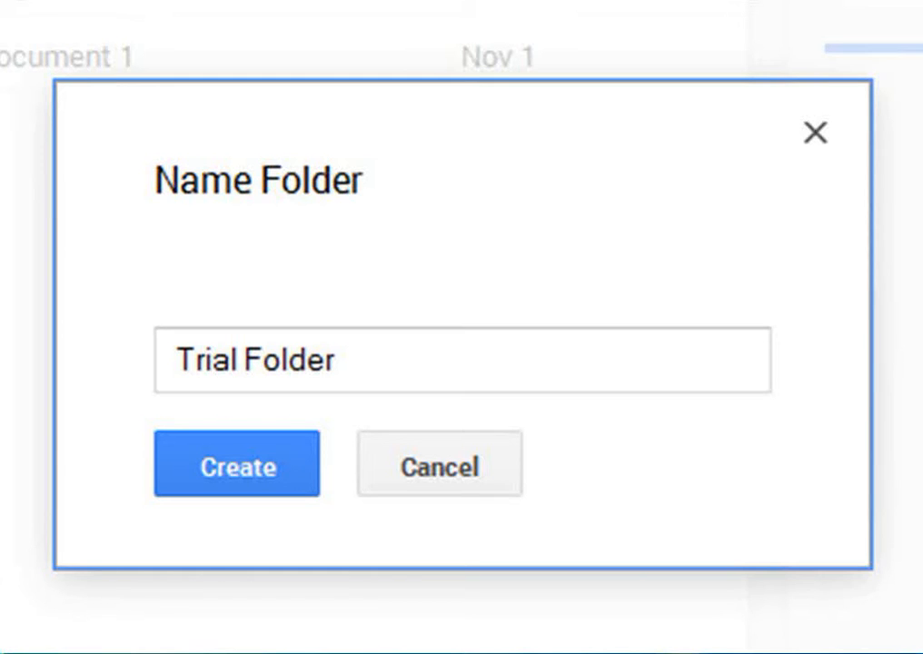
left_click(236, 465)
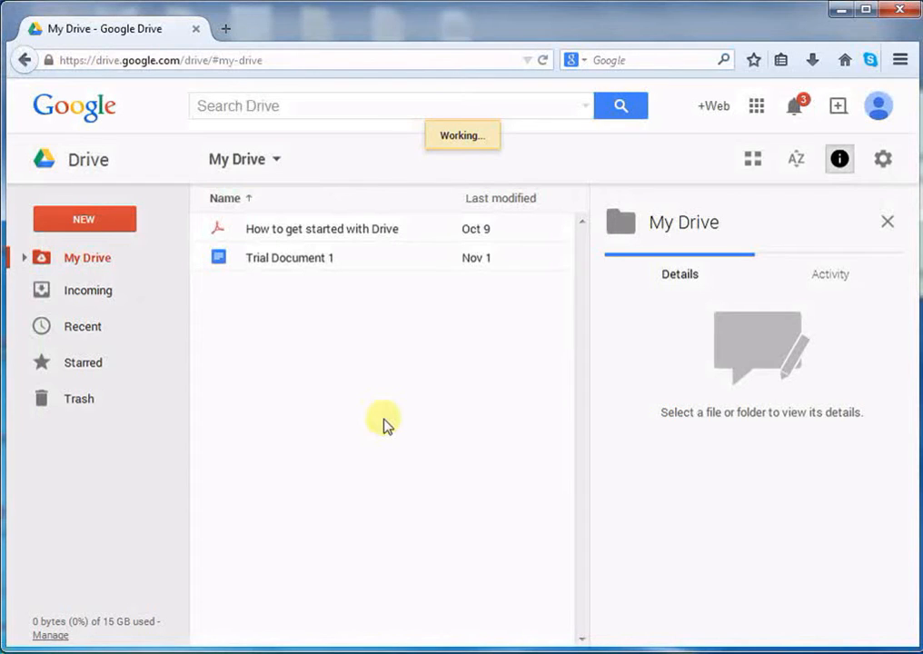